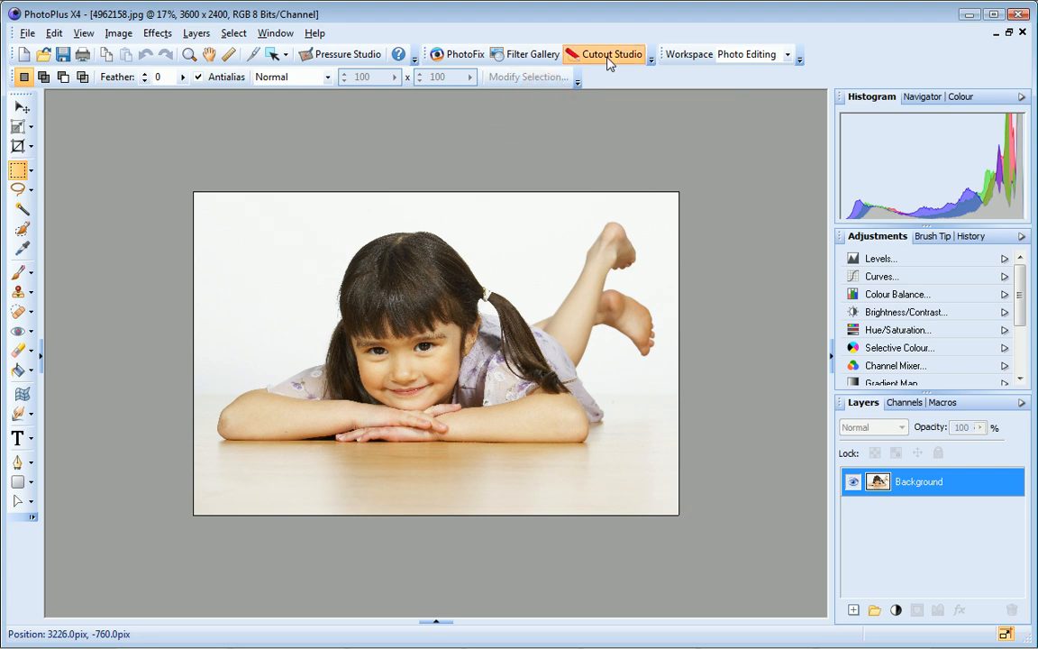
# Open Cutout Studio on the girl photo and expand the 'Discard the background' help
pyautogui.click(609, 54)
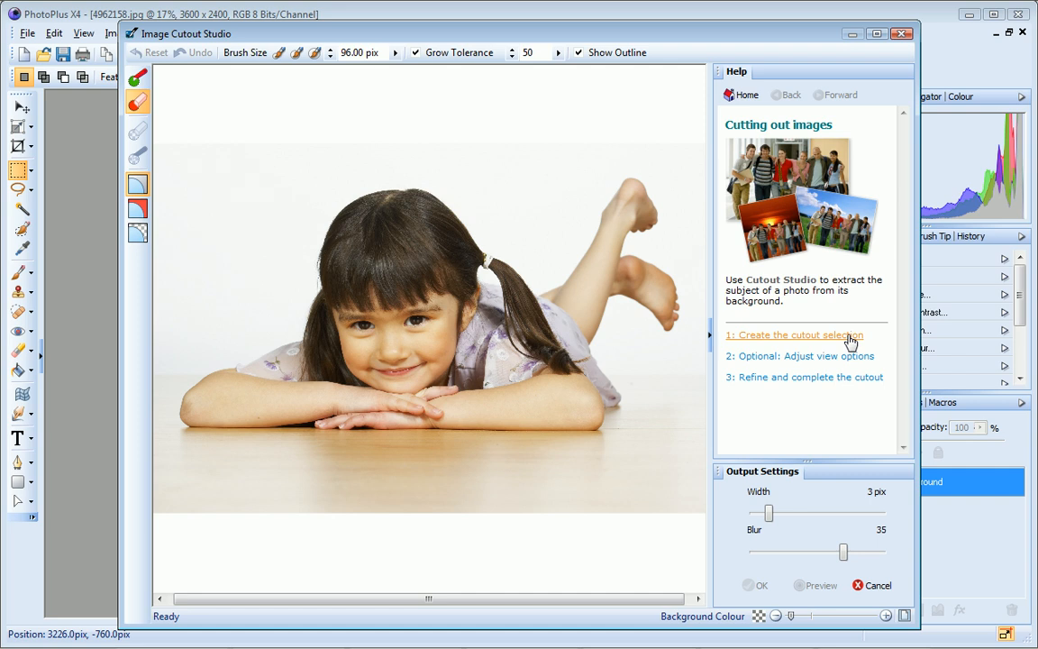
pyautogui.click(793, 335)
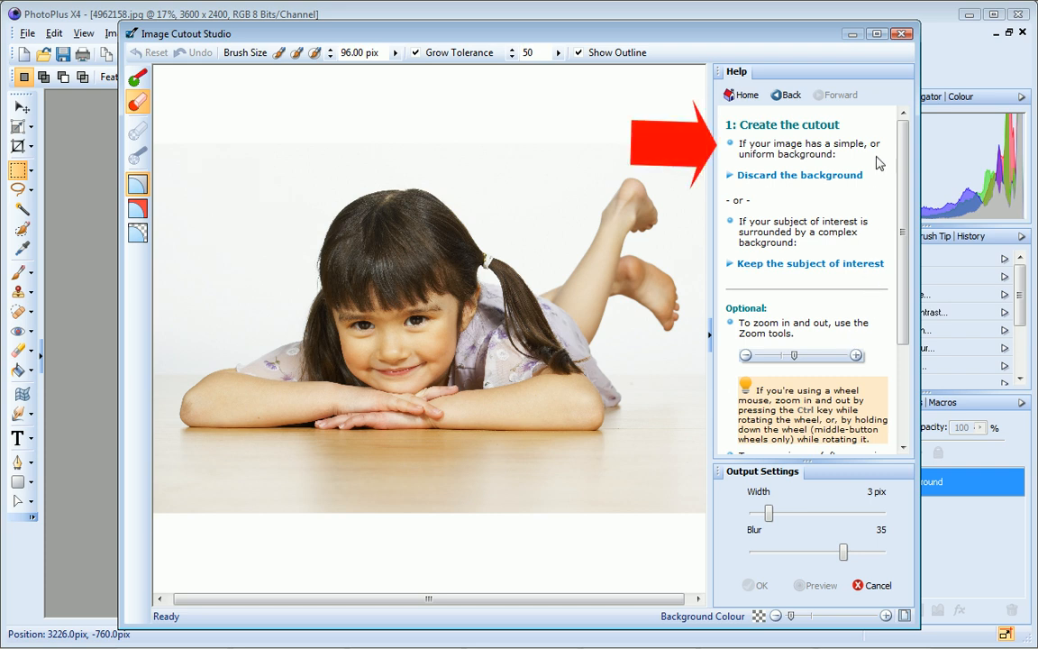
pyautogui.click(799, 175)
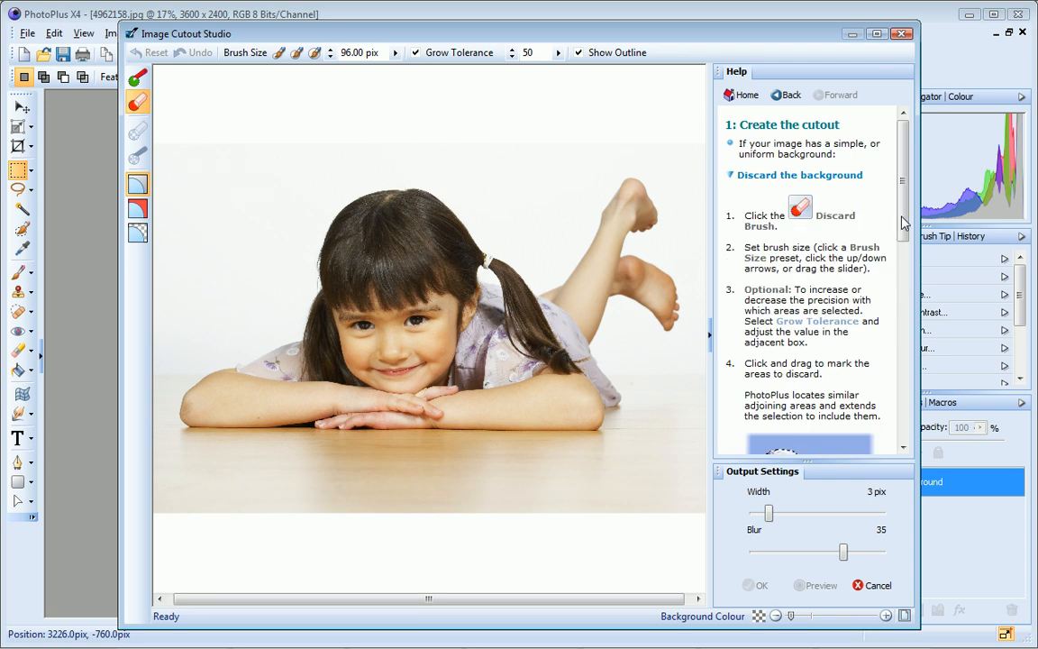
pyautogui.scroll(-3)
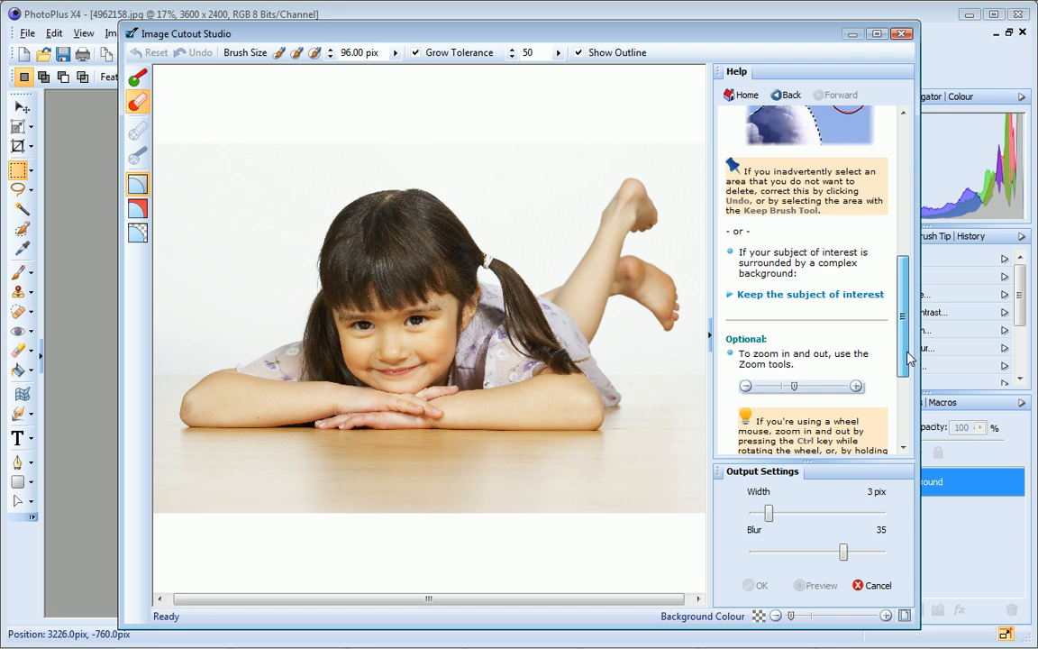
pyautogui.scroll(-3)
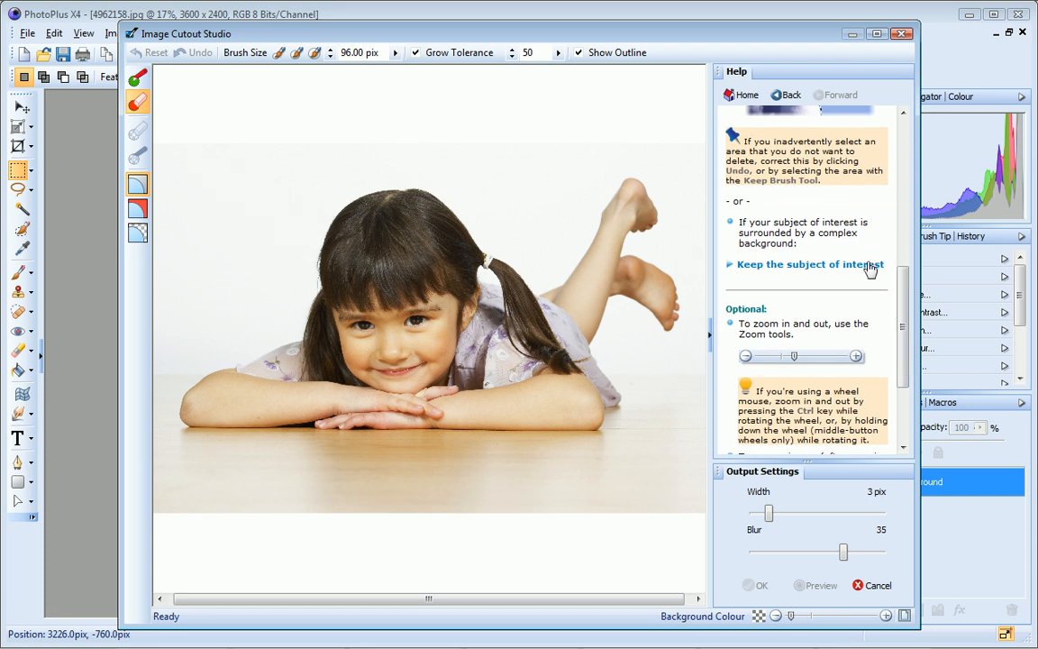
pyautogui.click(809, 264)
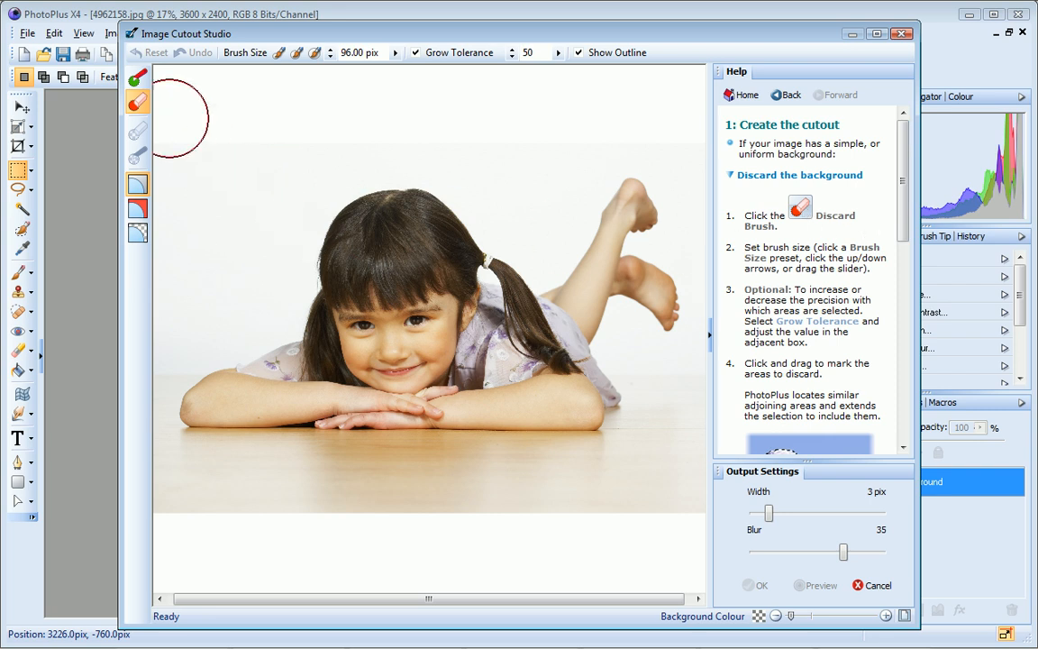
pyautogui.moveTo(140, 102)
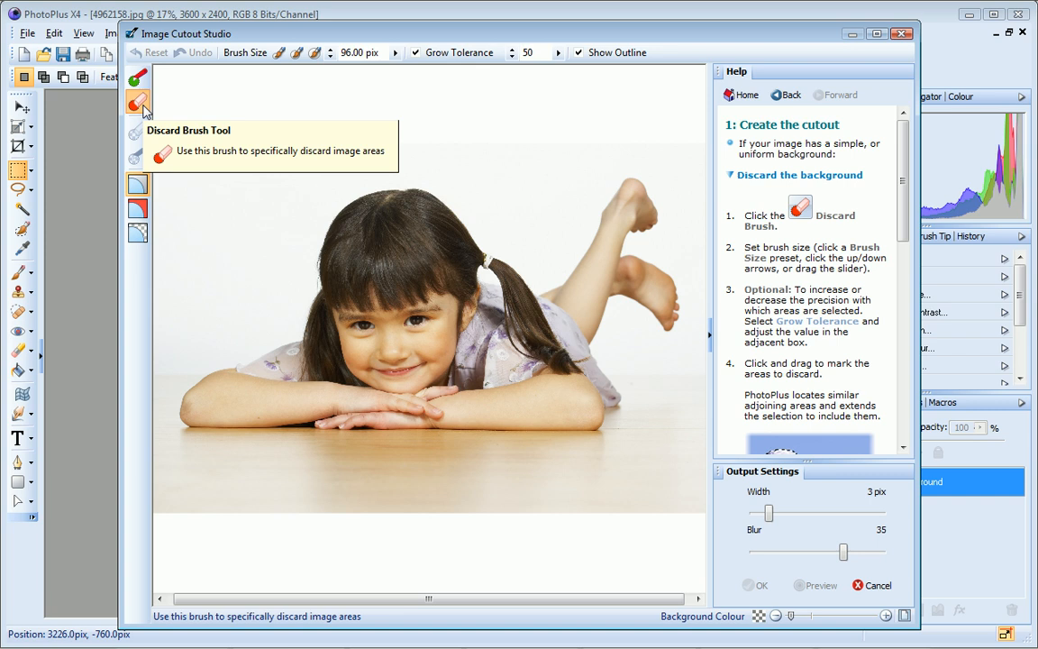
pyautogui.moveTo(315, 52)
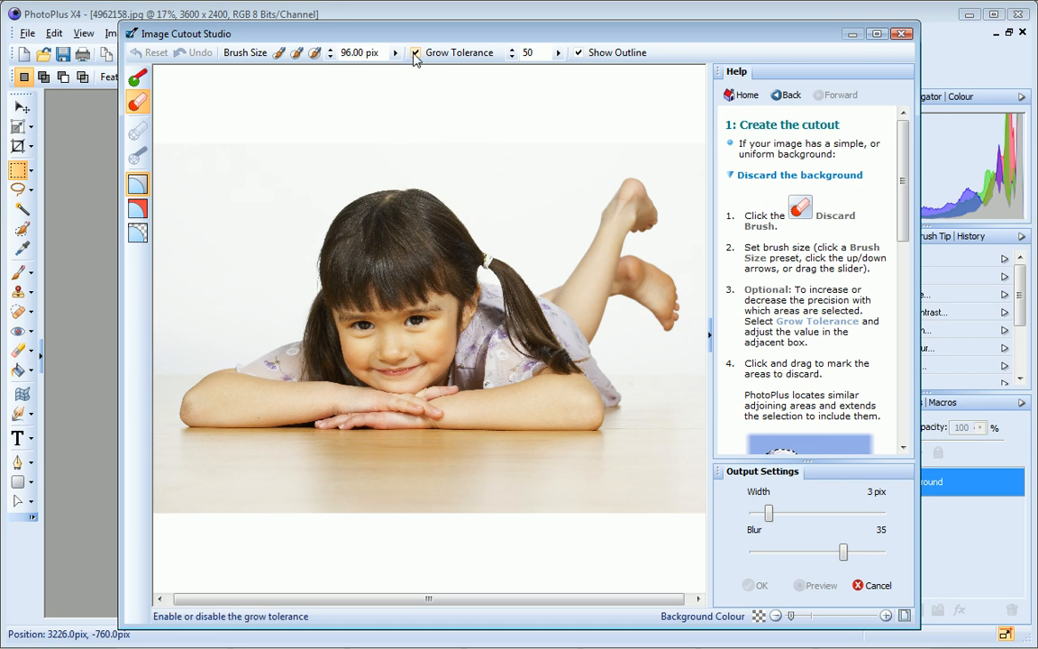
pyautogui.moveTo(416, 52)
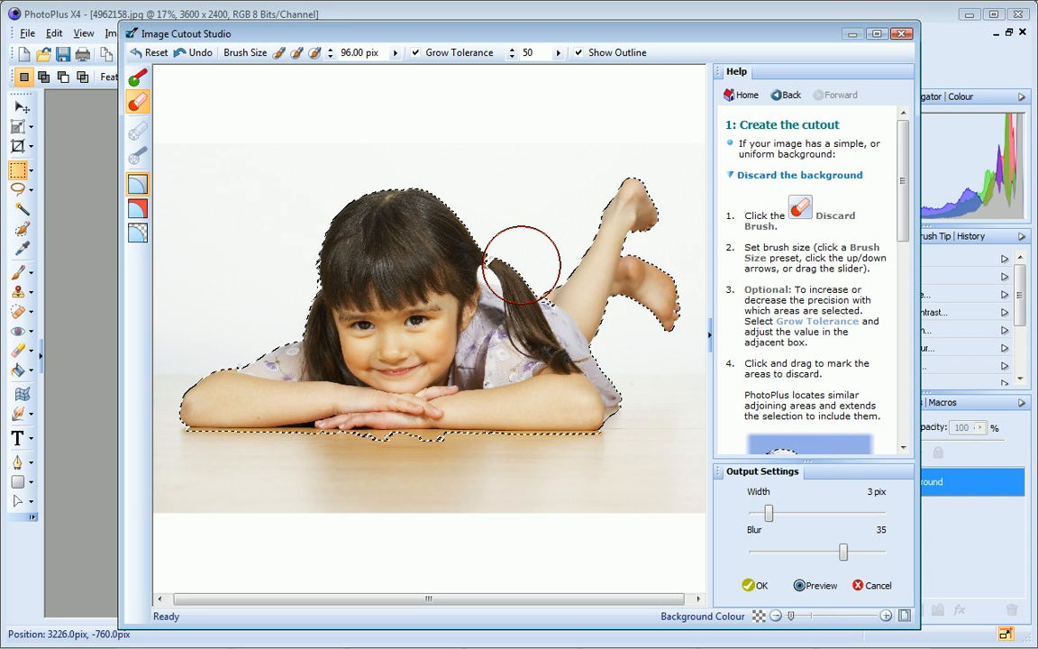
pyautogui.moveTo(279, 52)
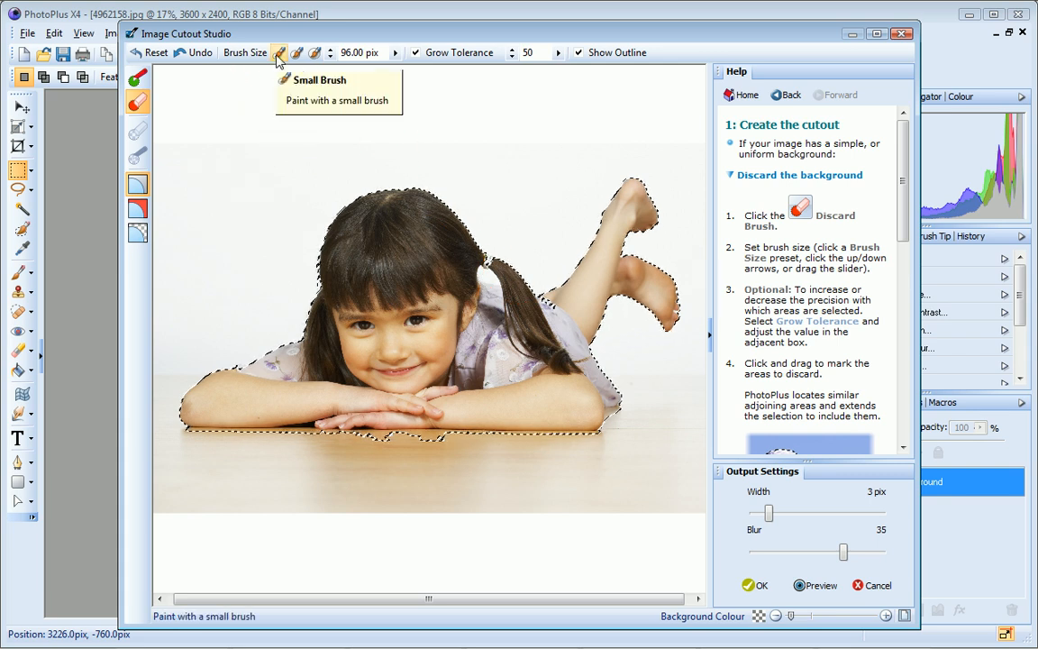
# Switch the discard brush to the Small Brush preset
pyautogui.click(279, 53)
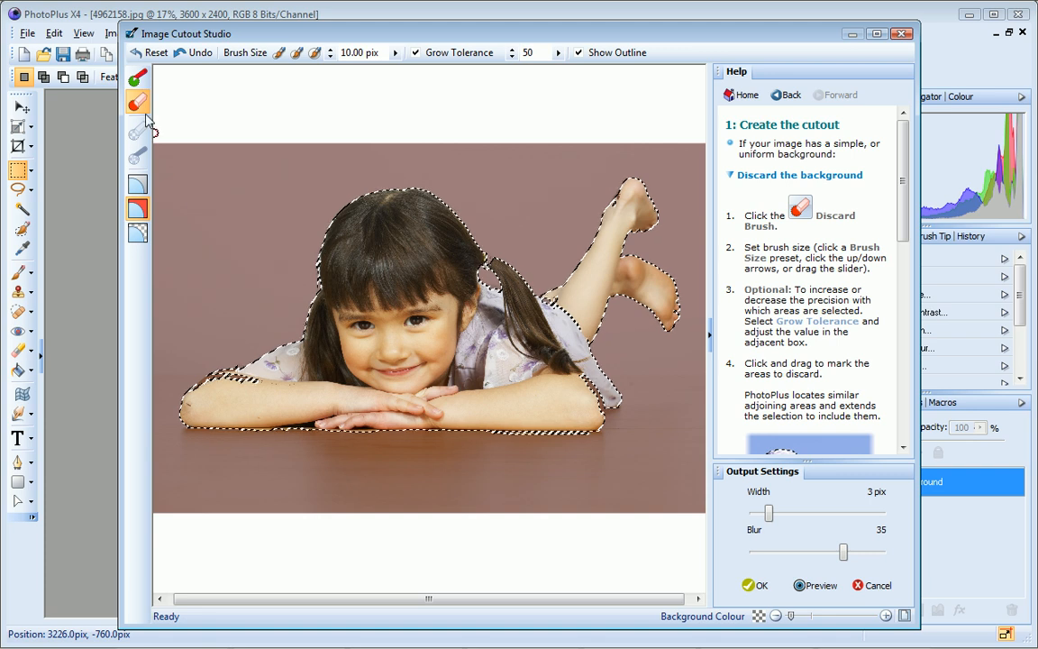
# Paint the girl's arm, feet and pigtail edges with the Keep Brush, Grow Tolerance off
pyautogui.click(138, 81)
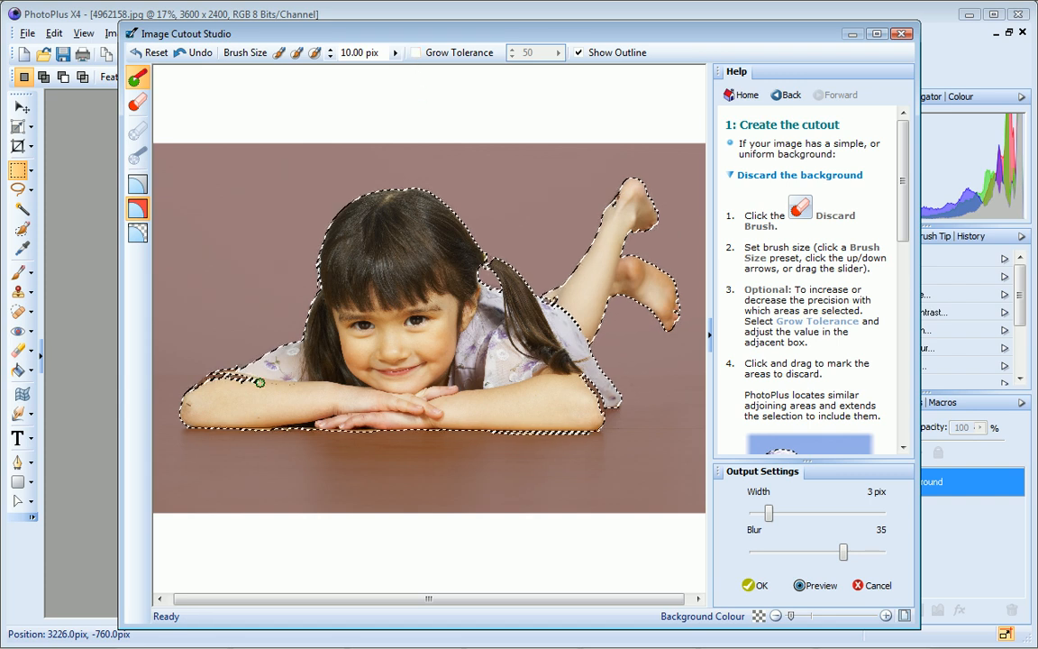
pyautogui.moveTo(261, 383); pyautogui.dragTo(216, 379)
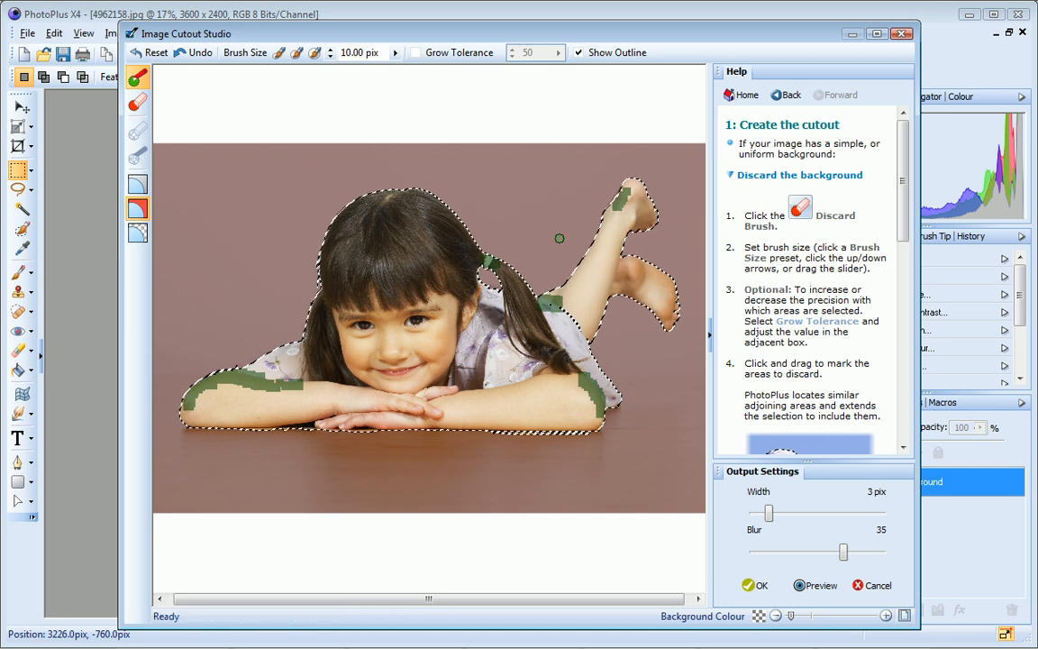
pyautogui.click(815, 585)
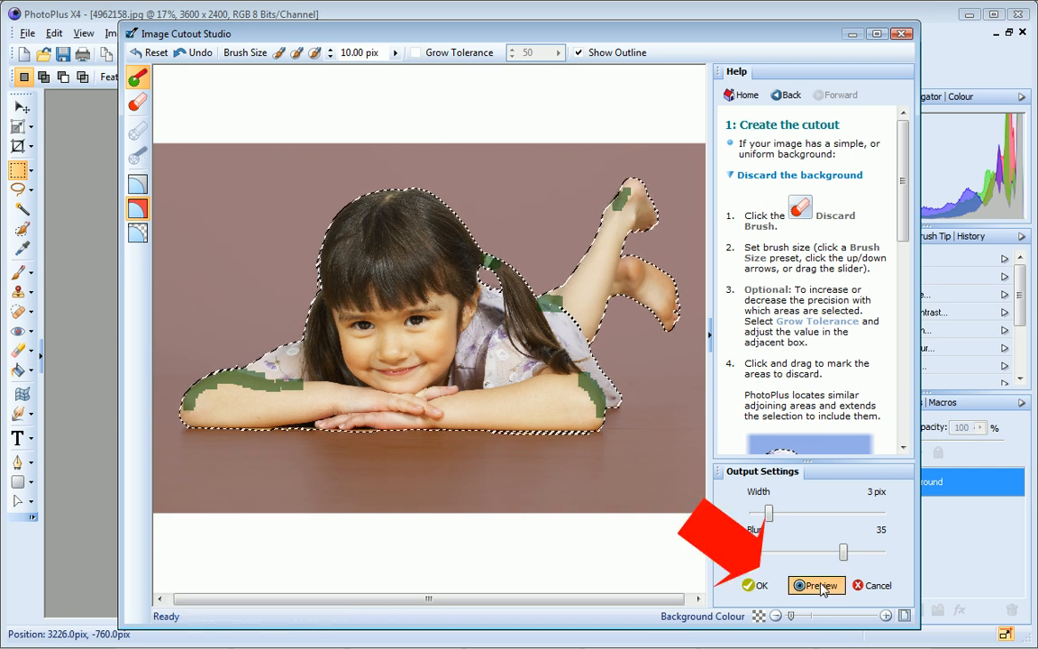
# Preview the cutout and set the output edge Width to 5 px and Blur to 47
pyautogui.click(815, 585)
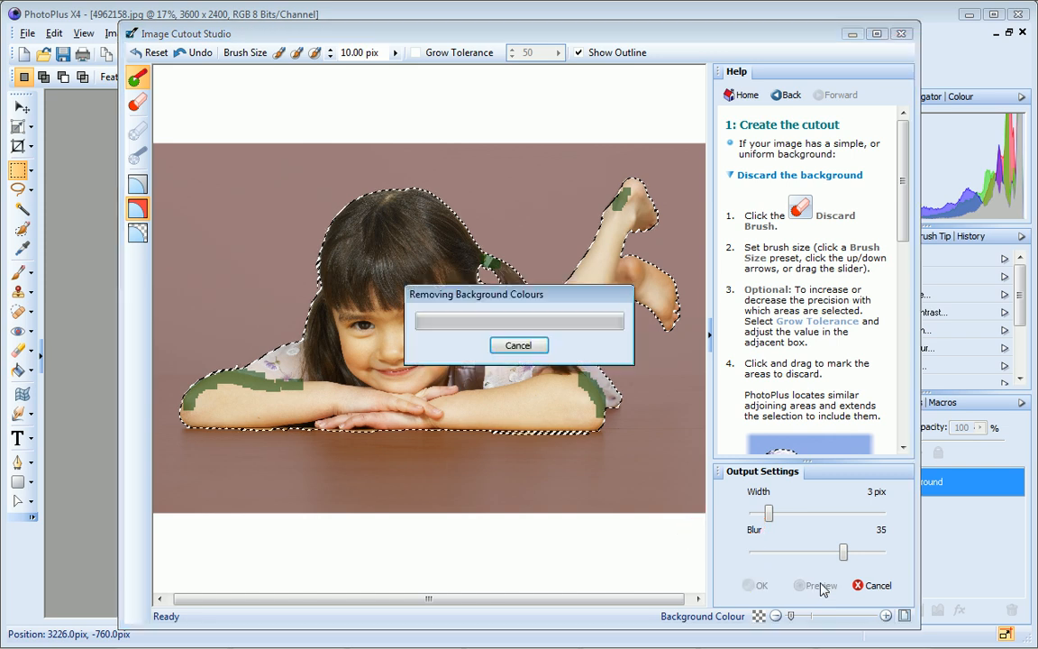
pyautogui.click(816, 584)
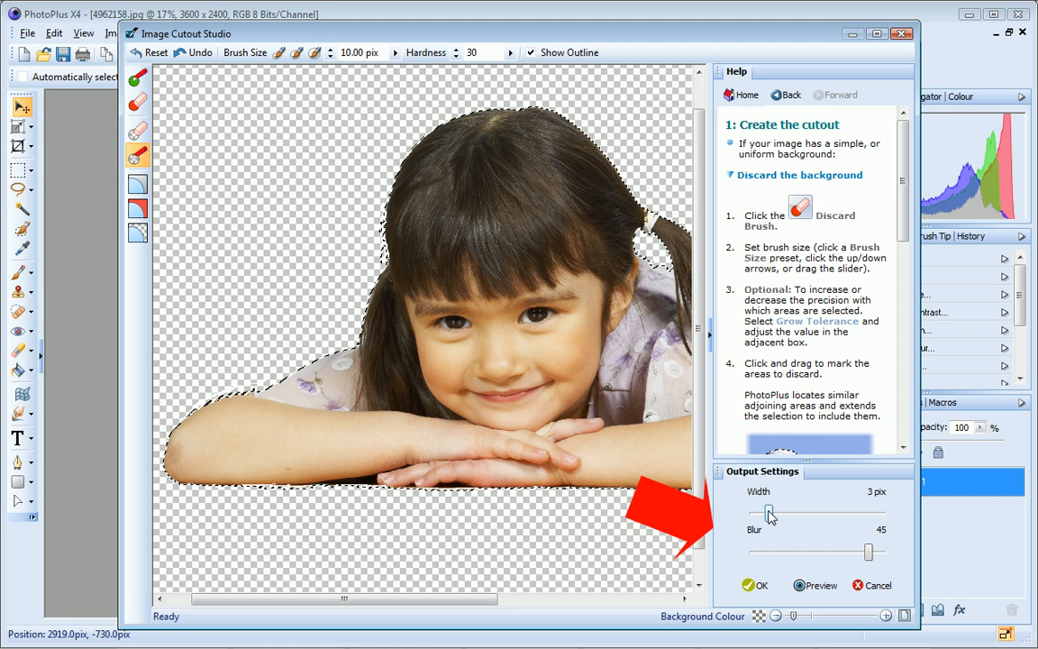
pyautogui.moveTo(769, 513); pyautogui.dragTo(780, 513)
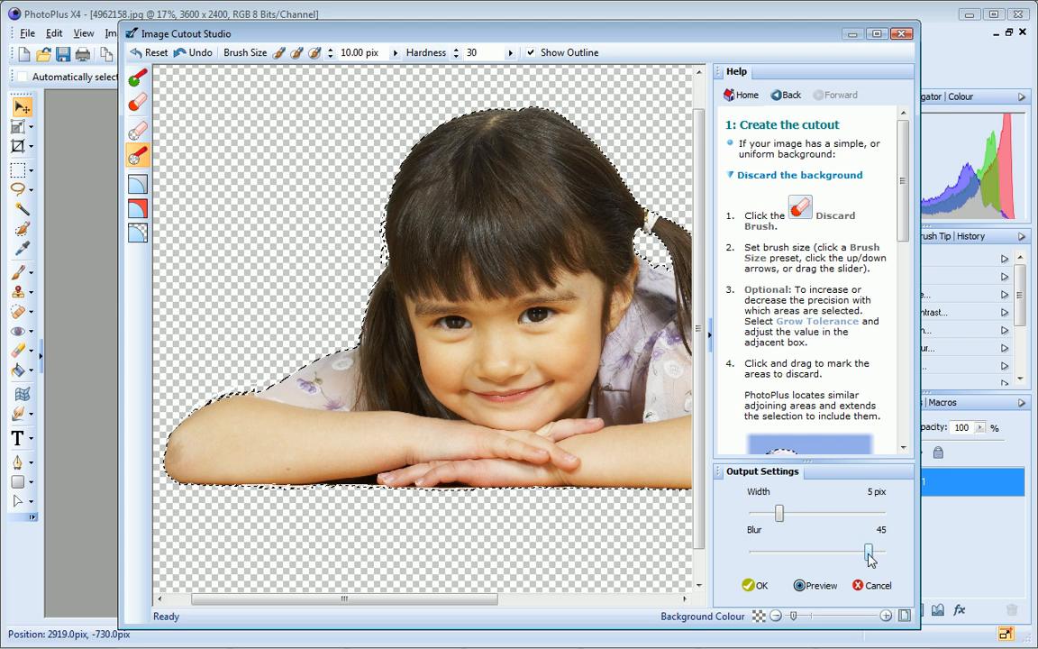
pyautogui.moveTo(868, 554); pyautogui.dragTo(871, 554)
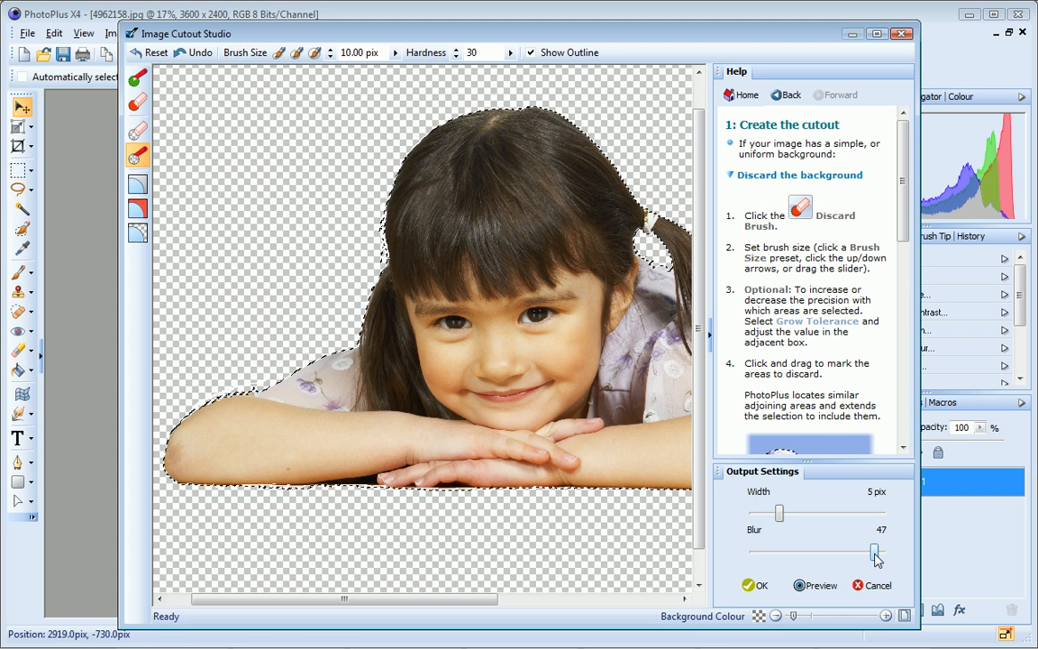
# Read the 'Refine and complete the cutout' help, then apply the cutout with OK
pyautogui.click(739, 94)
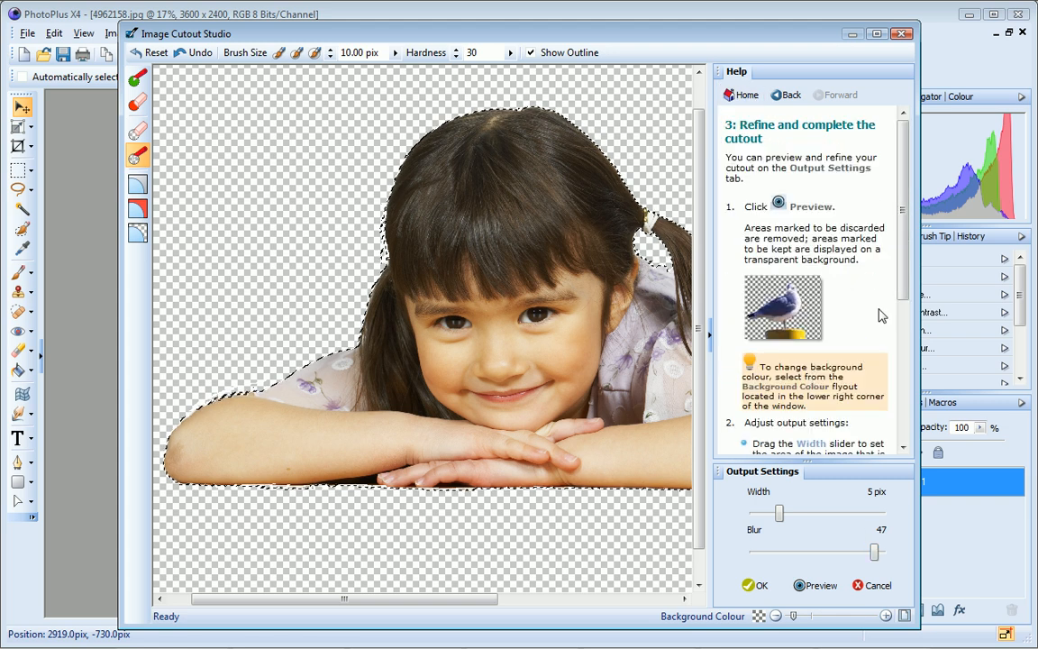
pyautogui.scroll(-3)
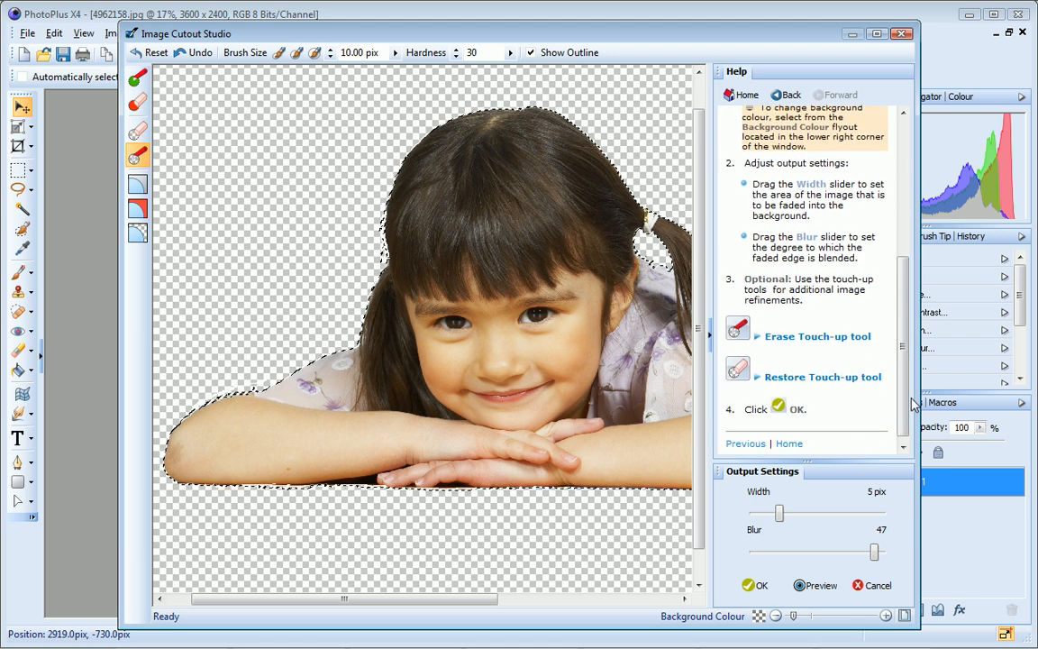
pyautogui.click(762, 585)
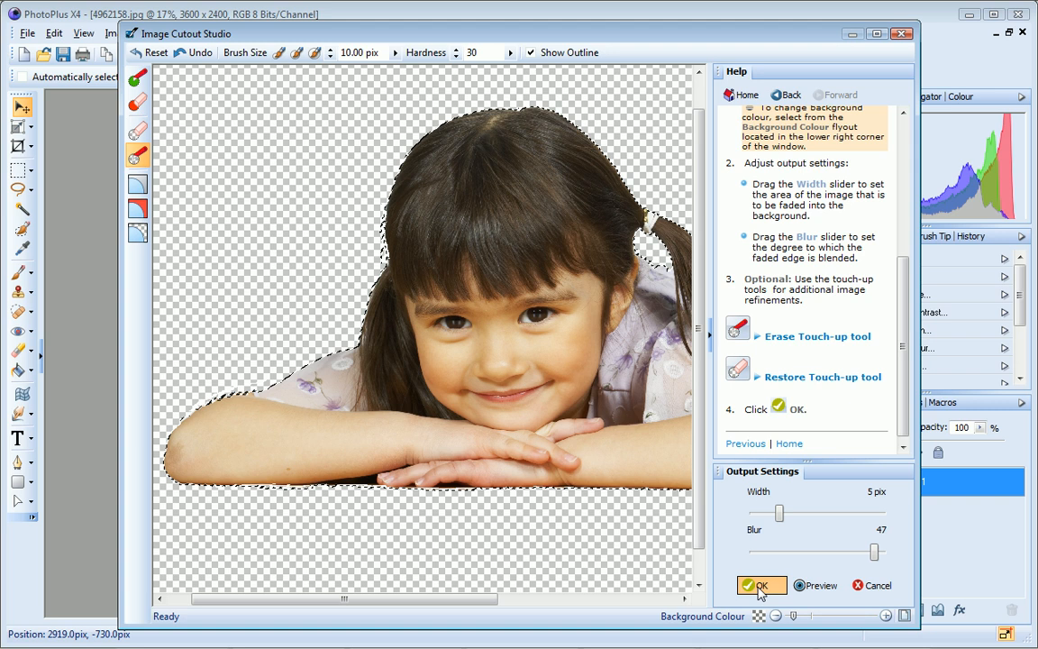
pyautogui.click(760, 585)
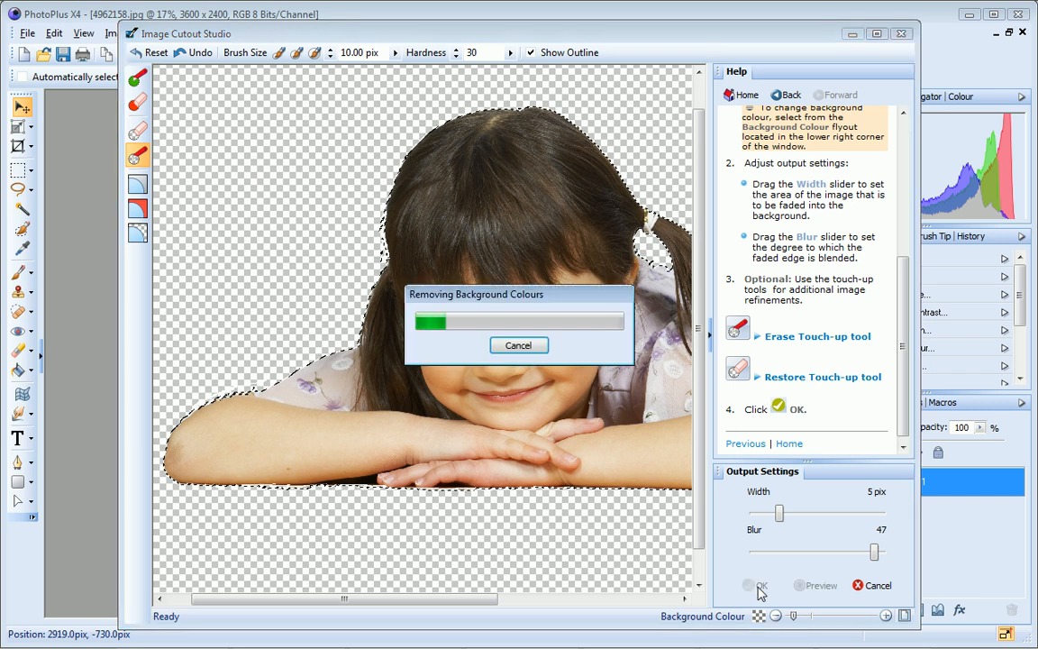
pyautogui.click(758, 585)
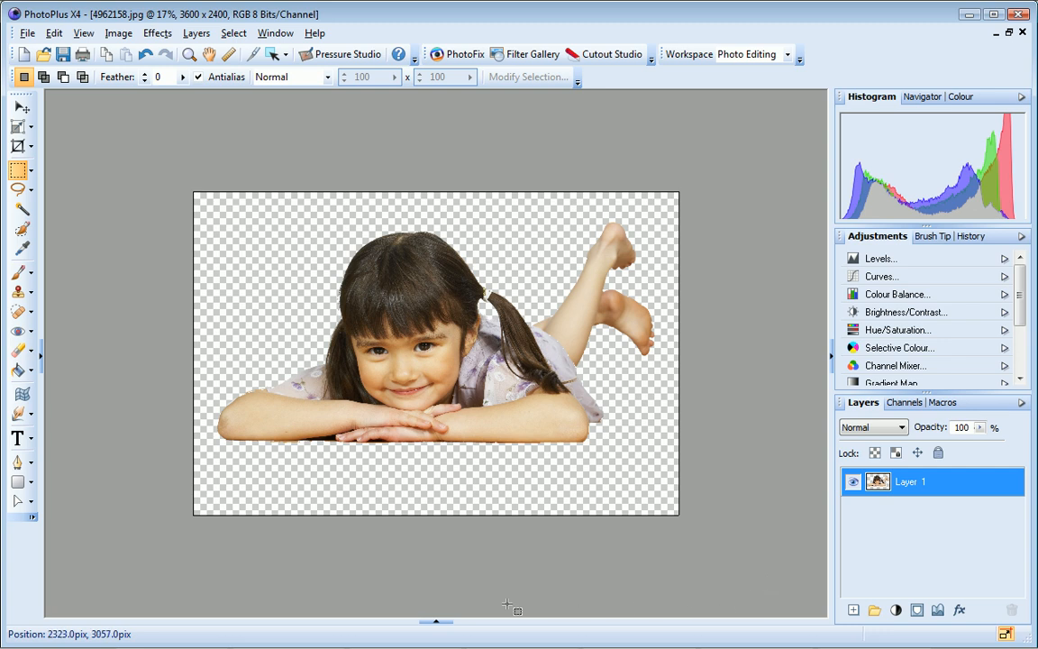
# Copy the cut-out girl to the clipboard with Edit > Copy
pyautogui.click(54, 32)
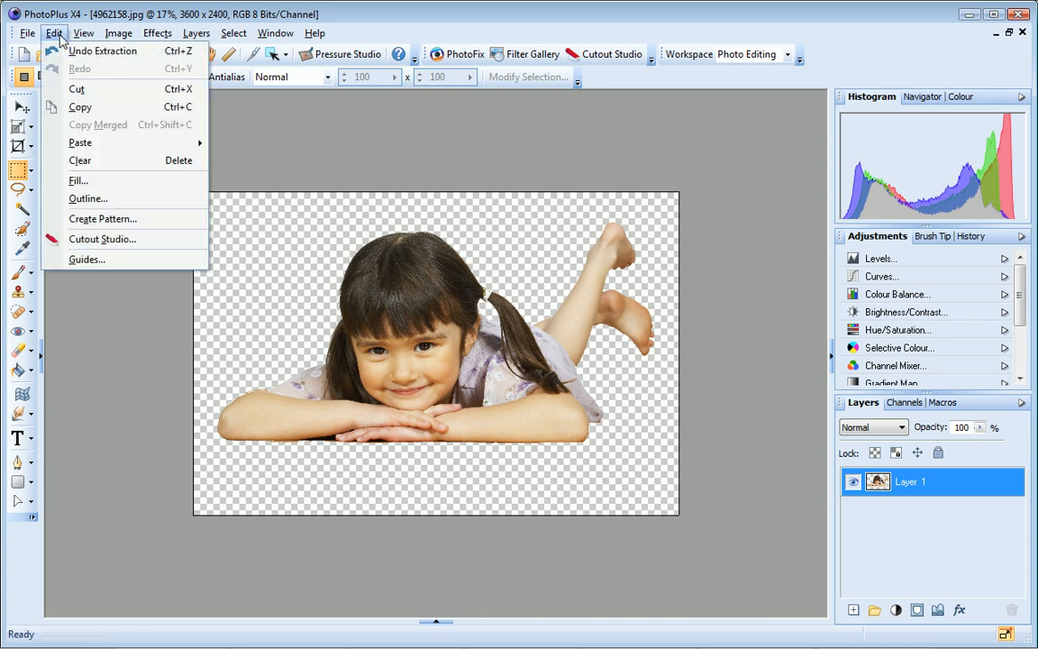
pyautogui.moveTo(81, 108)
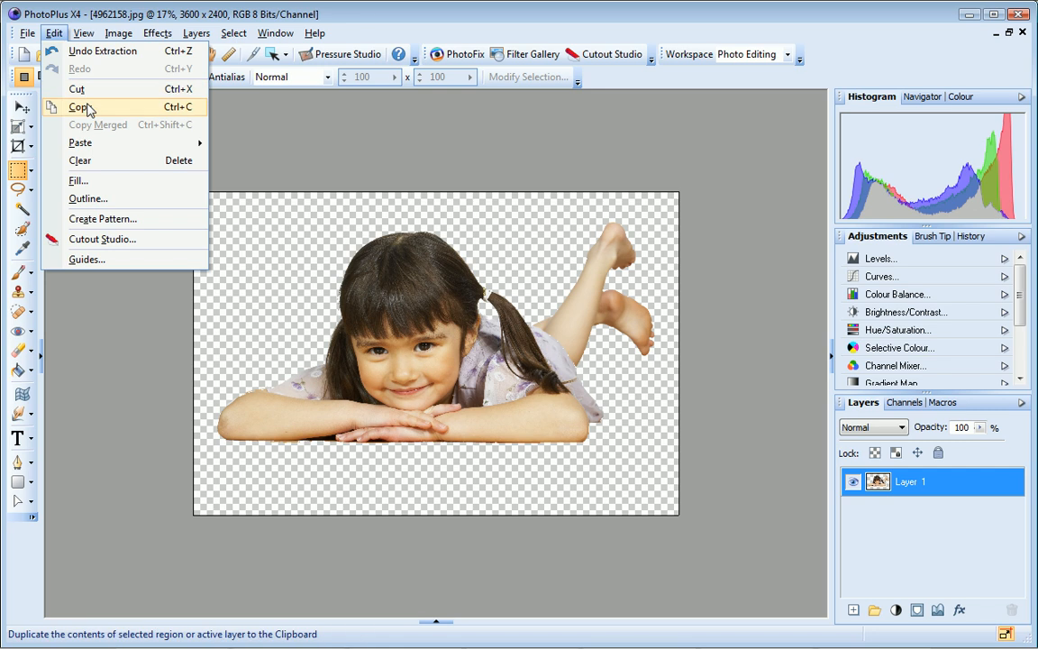
pyautogui.click(80, 107)
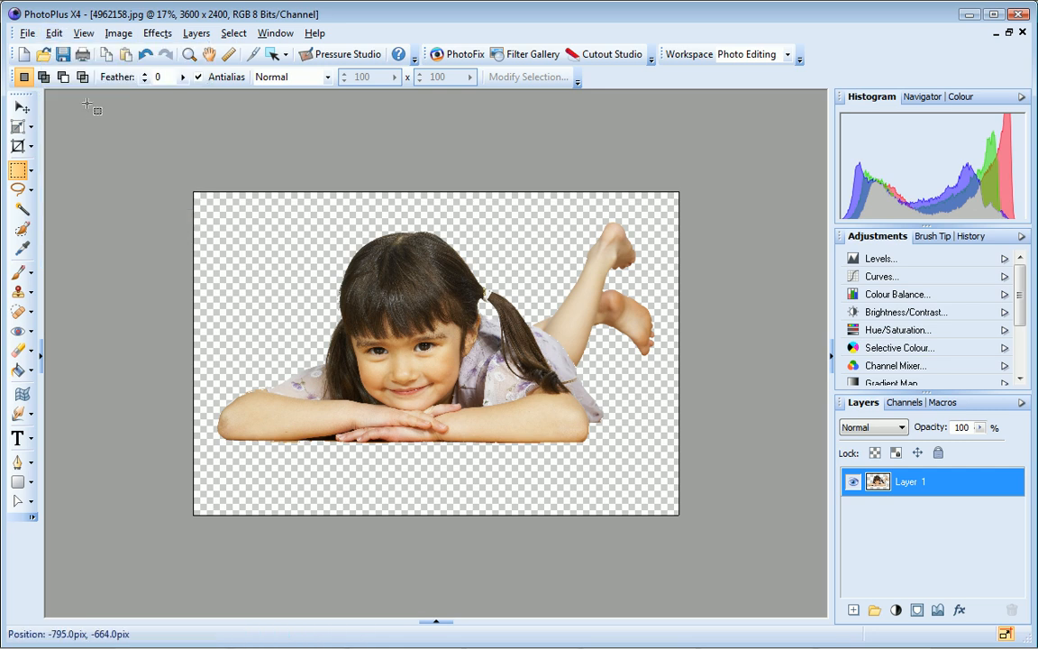
pyautogui.moveTo(436, 597)
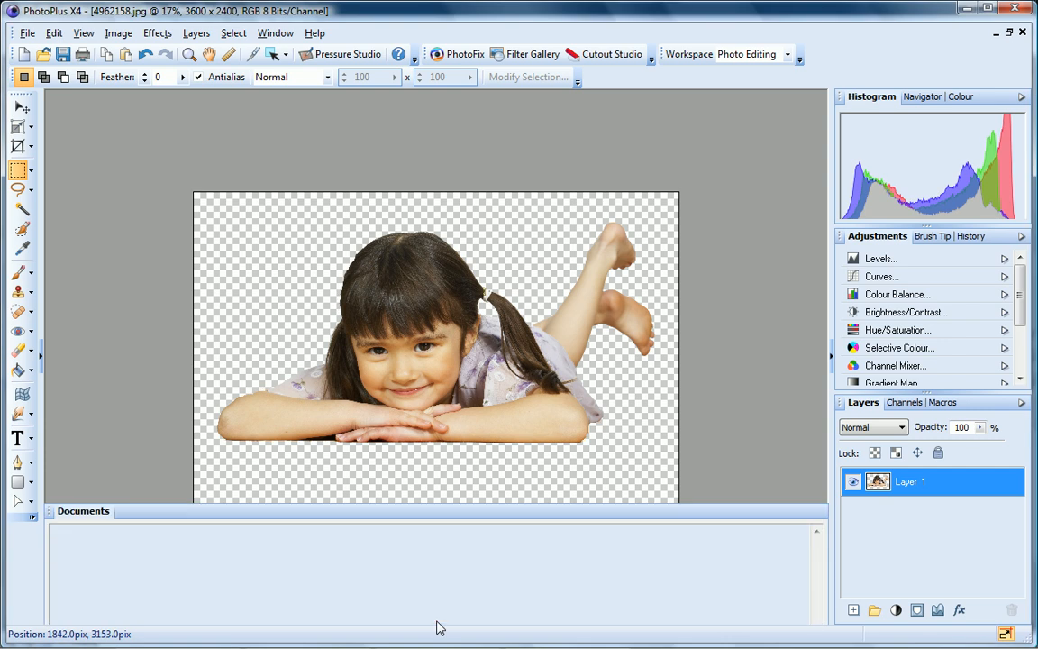
# Paste the girl into the beach photo as a new layer, scaled down onto the sand
pyautogui.click(87, 541)
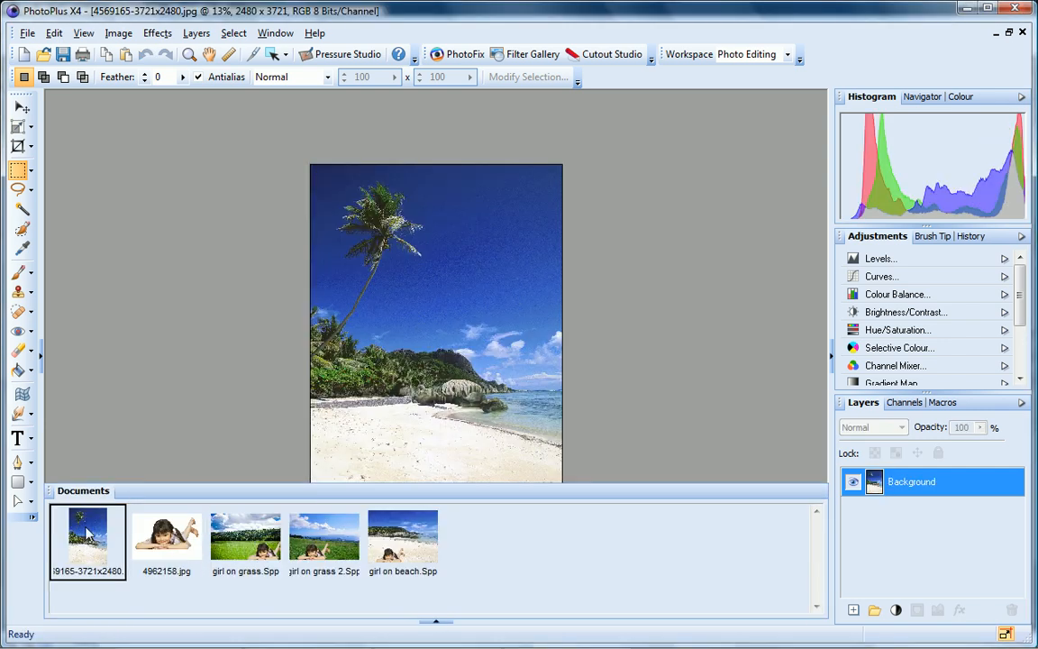
pyautogui.click(55, 33)
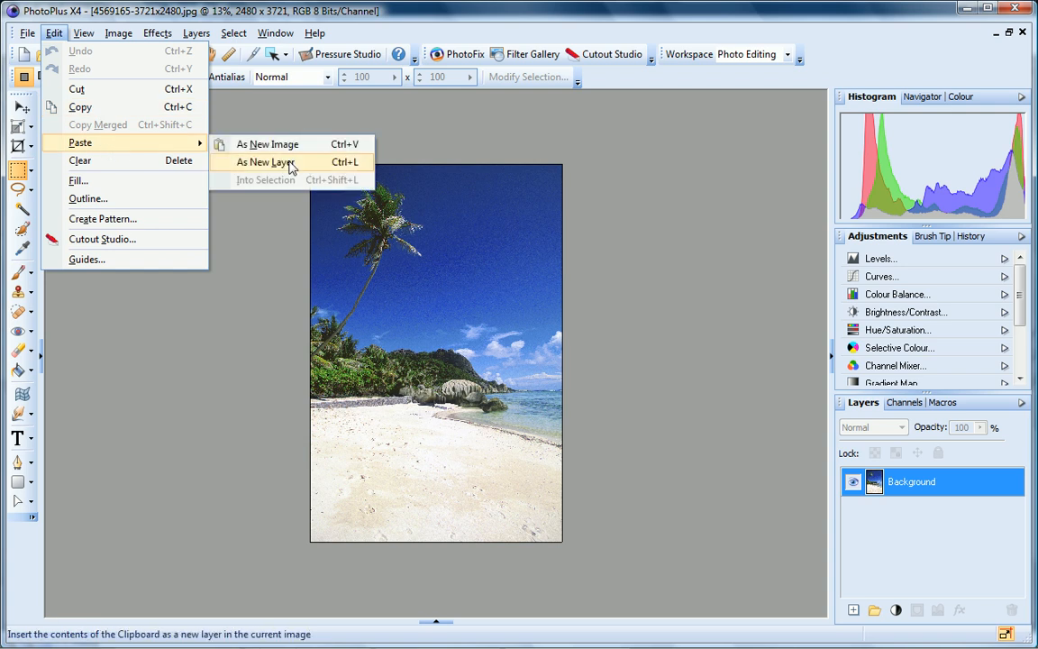
pyautogui.click(262, 162)
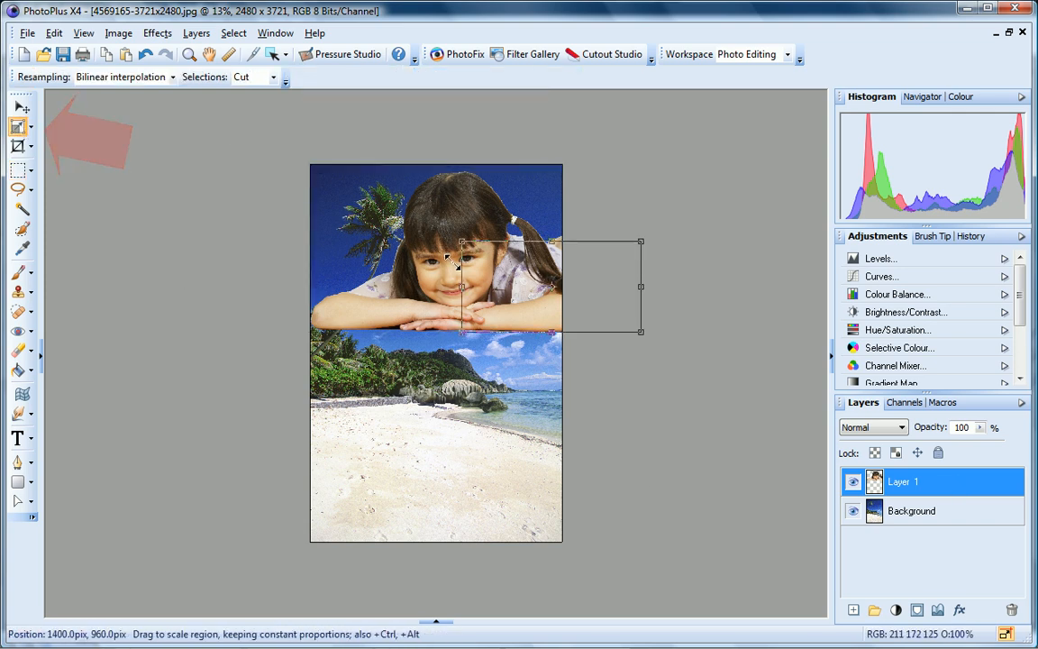
pyautogui.moveTo(460, 284); pyautogui.dragTo(404, 494)
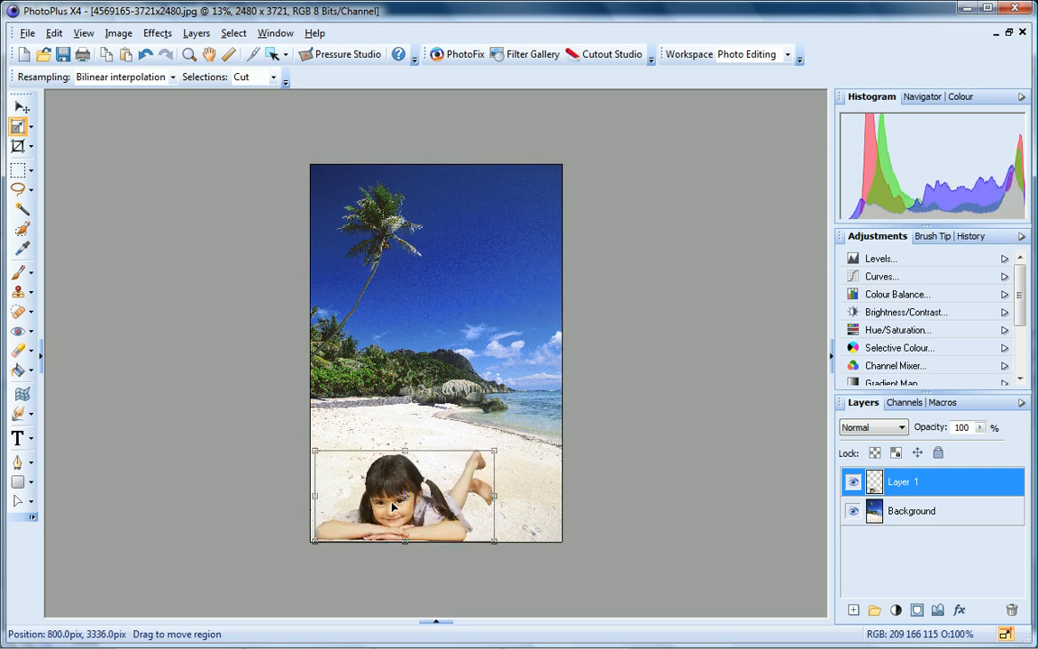
pyautogui.click(22, 109)
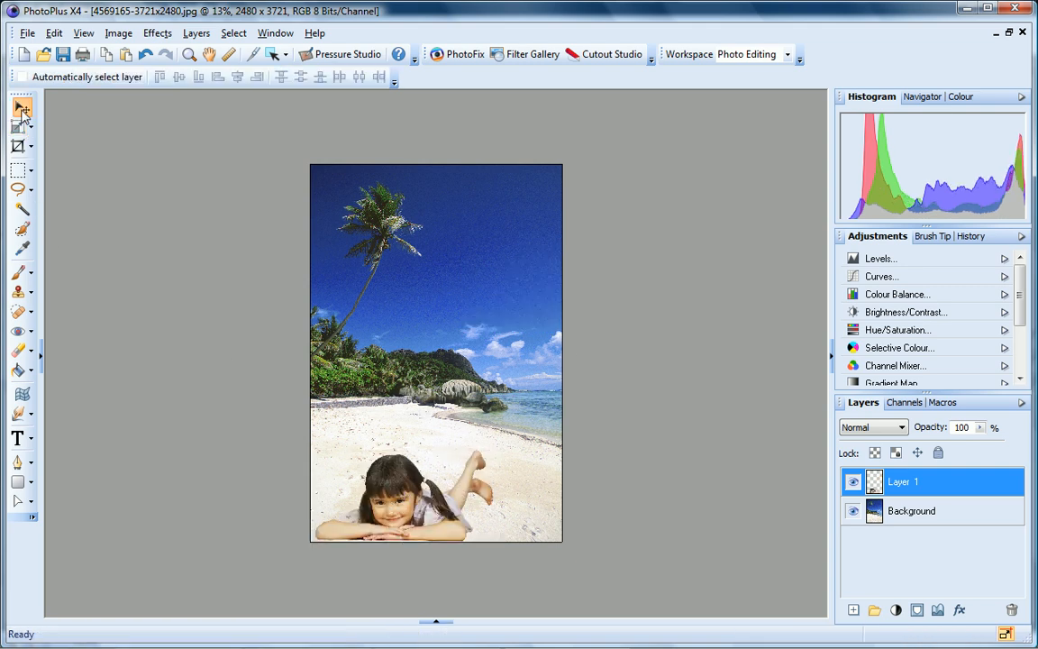